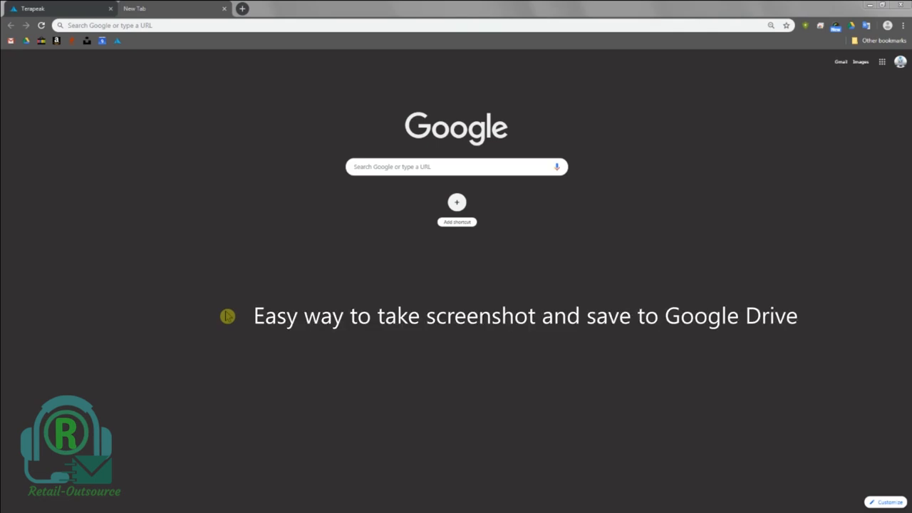
pyautogui.moveTo(142, 22)
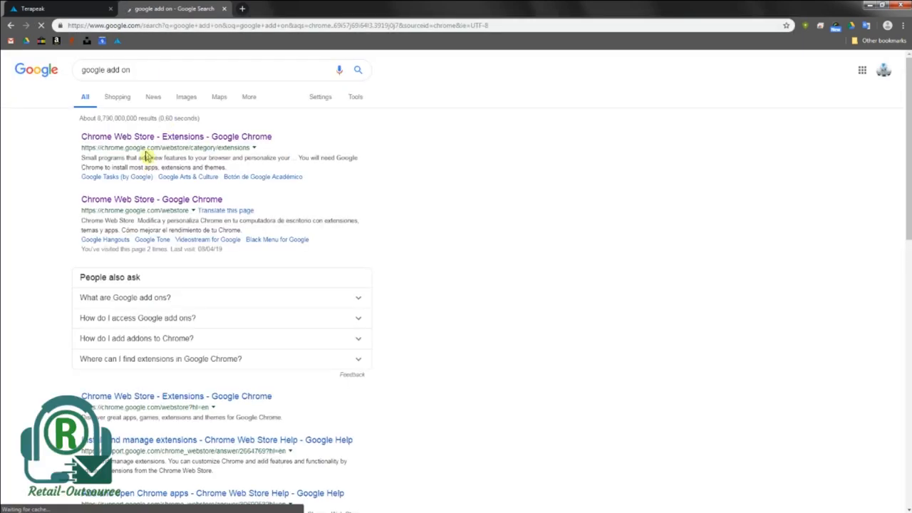
# Locate the Save to Google Drive extension in the Web Store and add it to Chrome.
pyautogui.click(173, 137)
pyautogui.write('google drive')
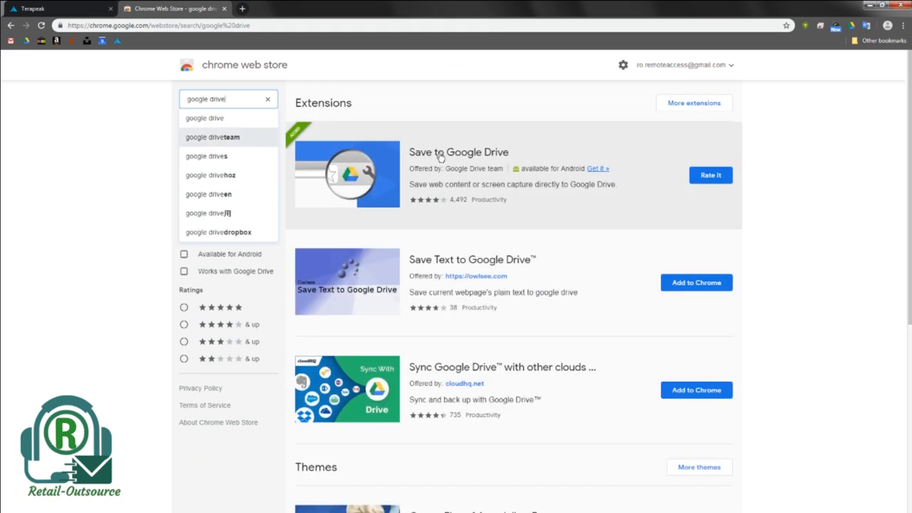
pyautogui.click(459, 151)
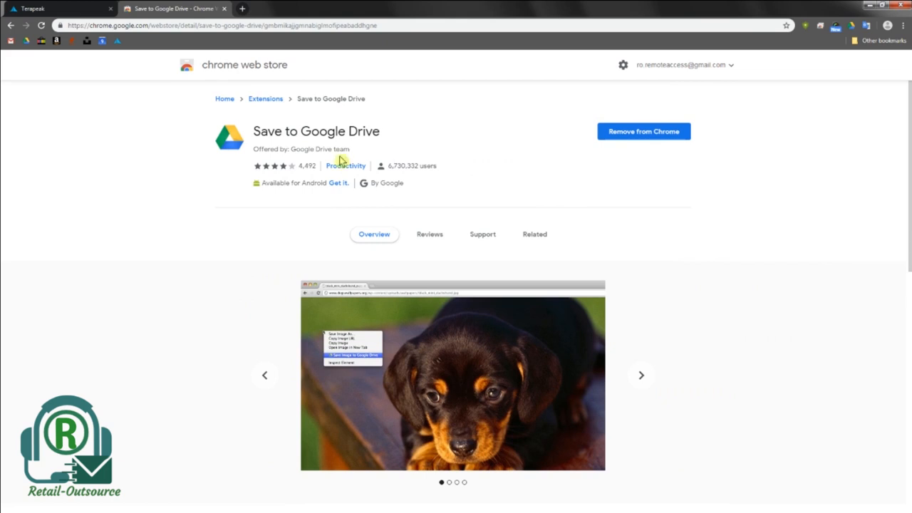
pyautogui.moveTo(630, 151)
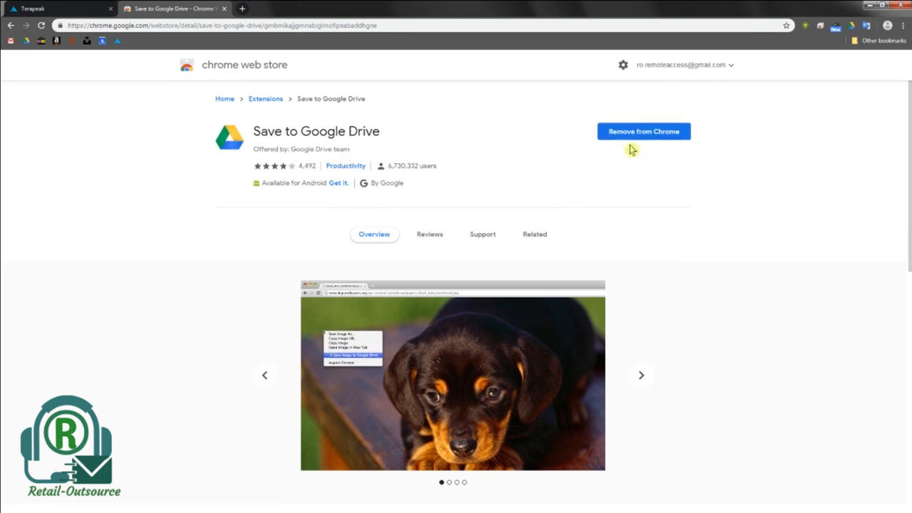
pyautogui.click(640, 373)
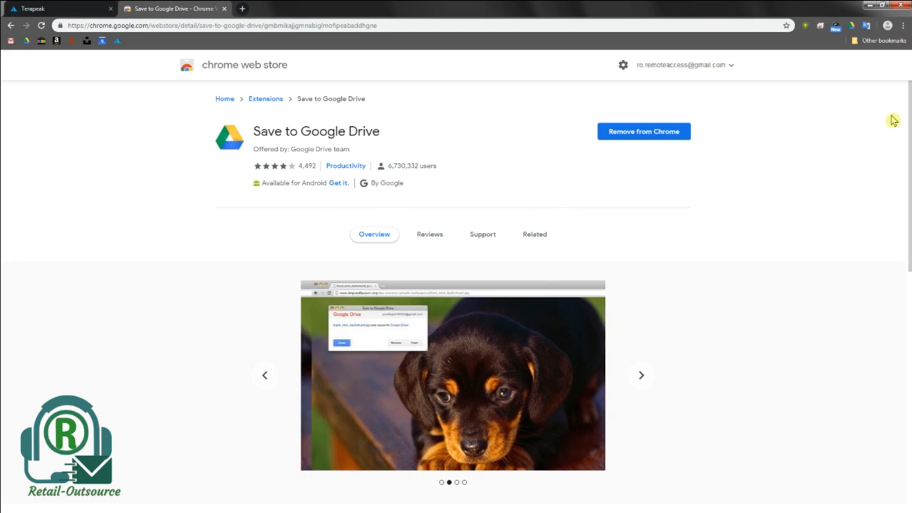
pyautogui.moveTo(852, 25)
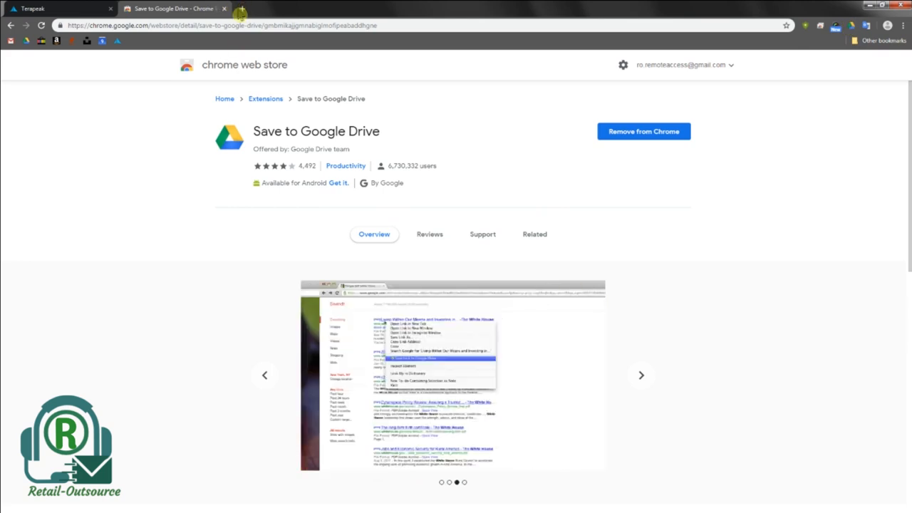
# Search Terapeak for products titled 'rx vega 56'.
pyautogui.click(57, 8)
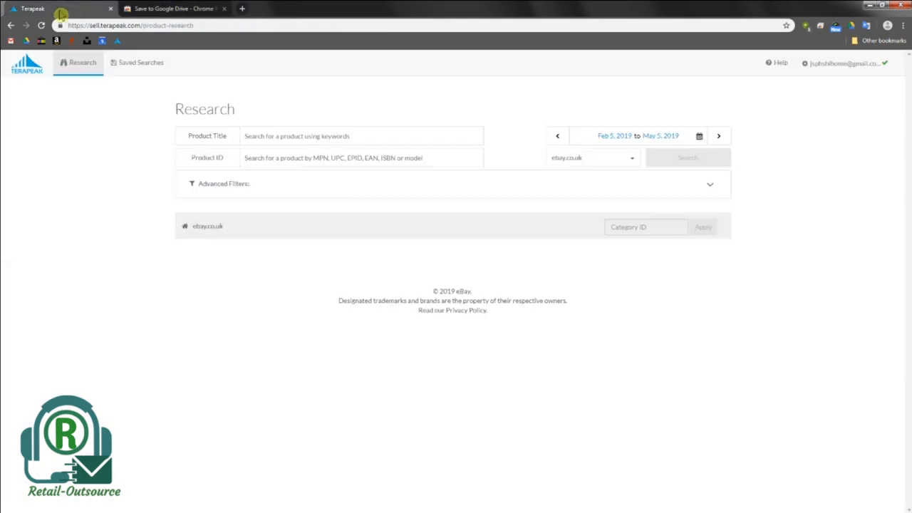
pyautogui.moveTo(689, 251)
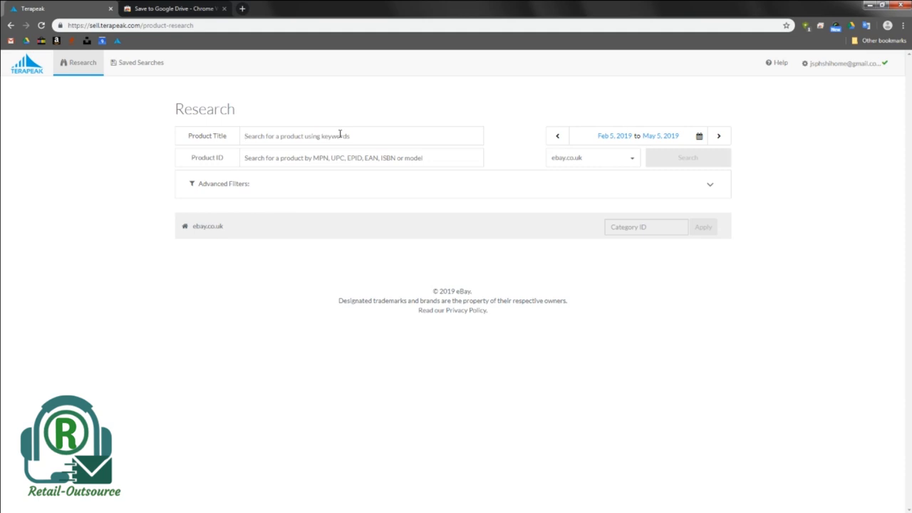
pyautogui.write('rx vega 56')
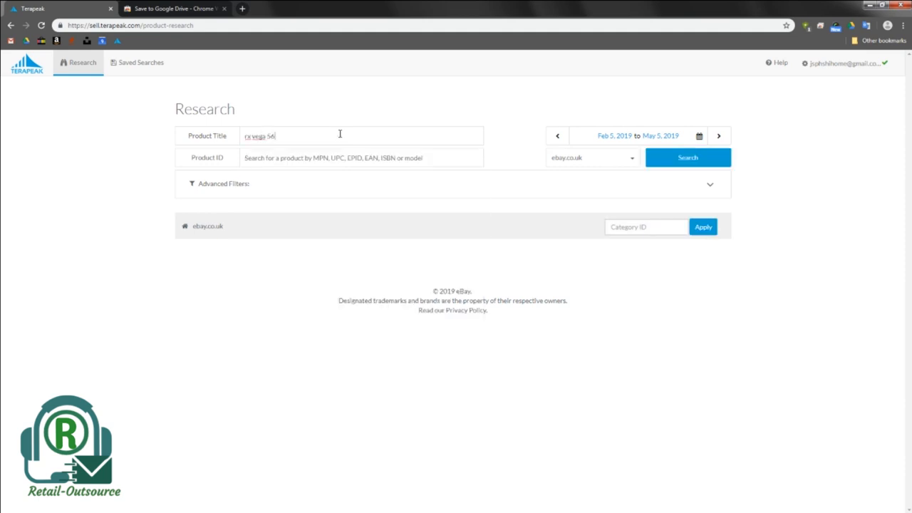
pyautogui.click(688, 157)
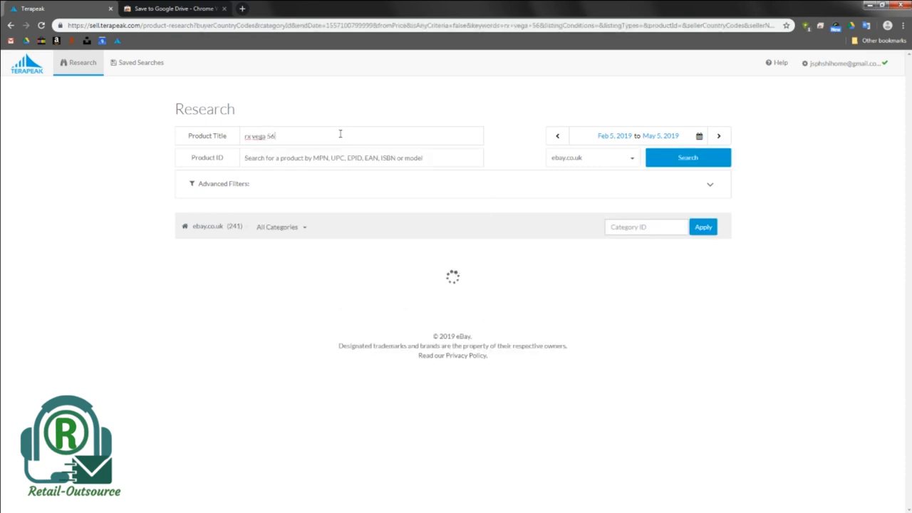
pyautogui.click(686, 157)
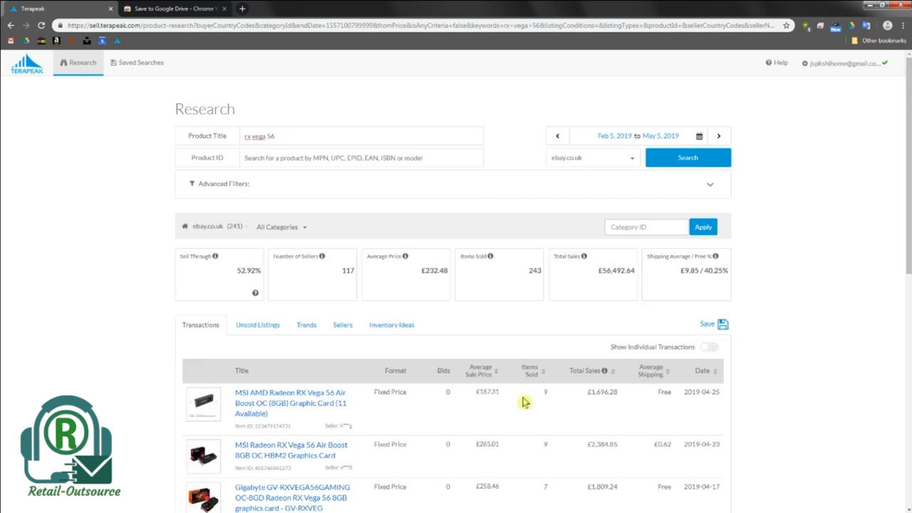
pyautogui.moveTo(567, 256)
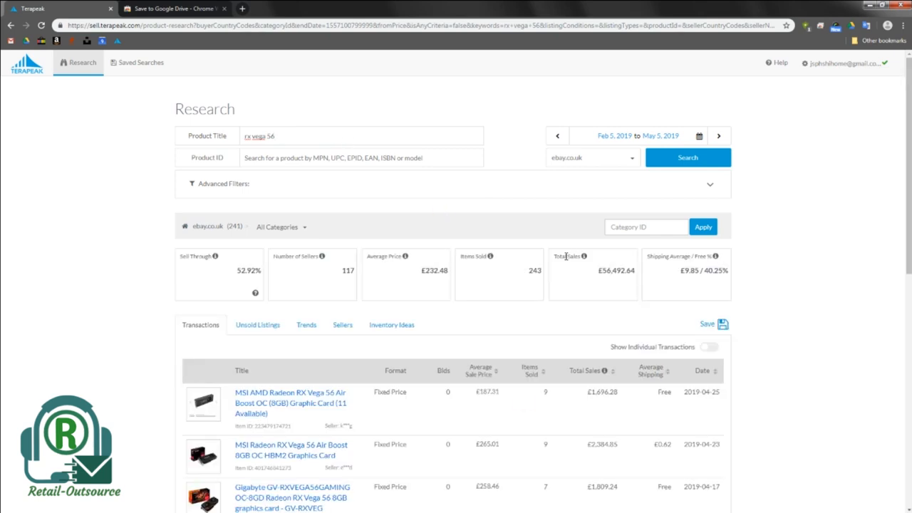
pyautogui.moveTo(748, 385)
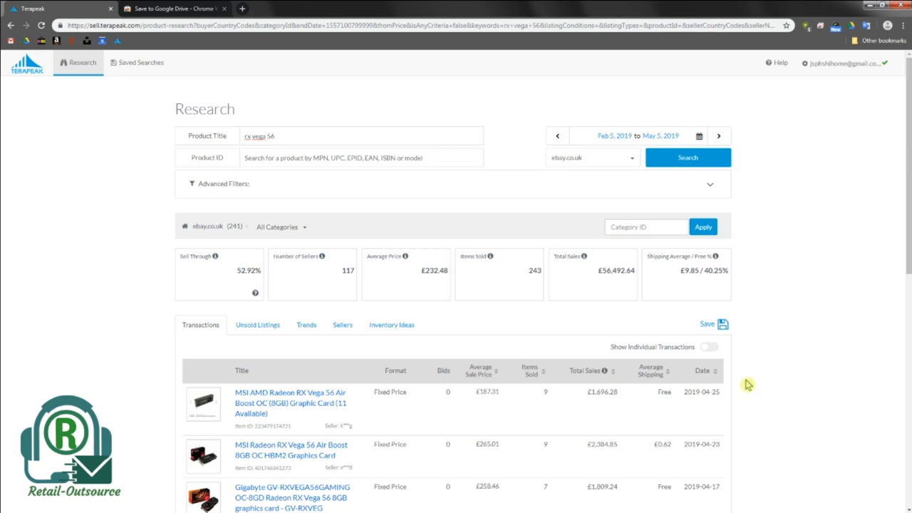
pyautogui.moveTo(780, 218)
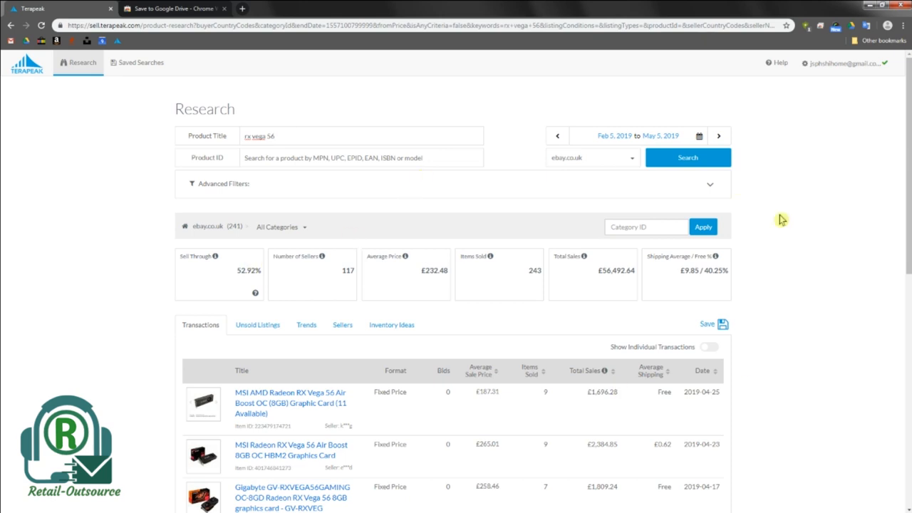
pyautogui.moveTo(396, 302)
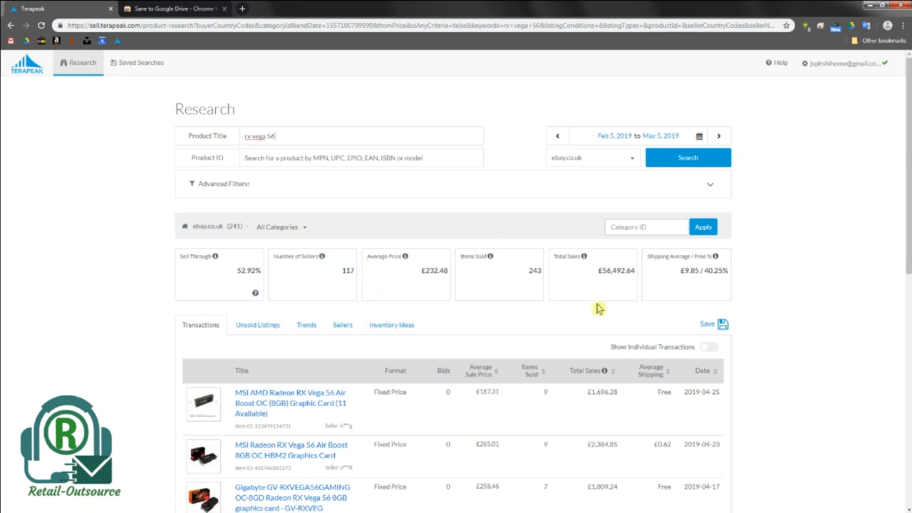
# Highlight the total sales figure £56,492.64 and review the transaction list.
pyautogui.doubleClick(616, 270)
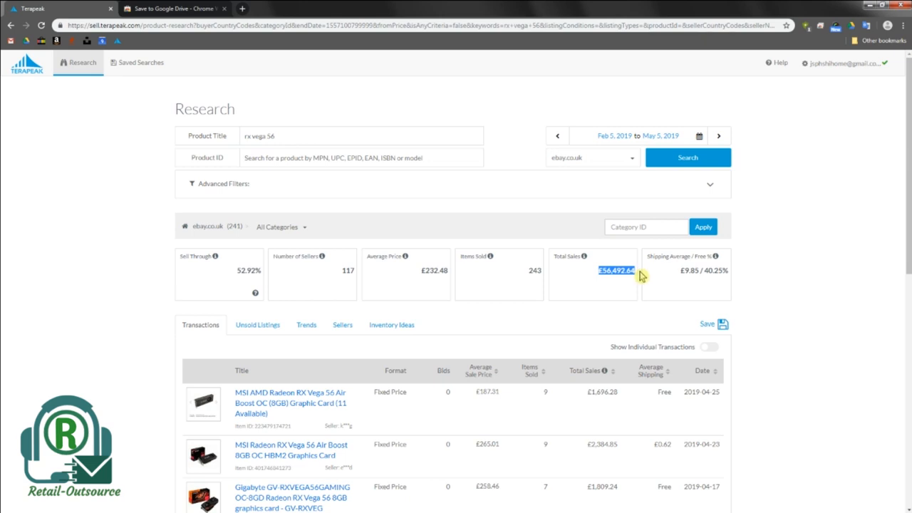
pyautogui.moveTo(819, 270)
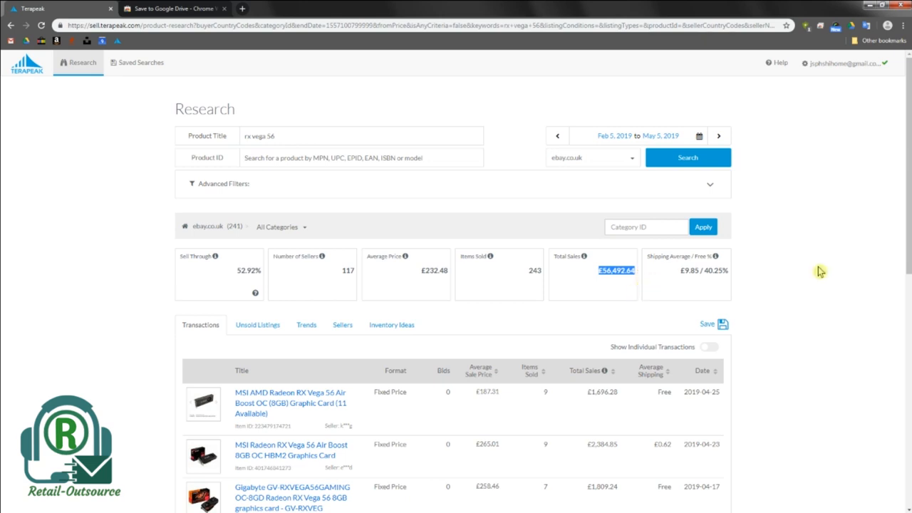
pyautogui.moveTo(7, 245)
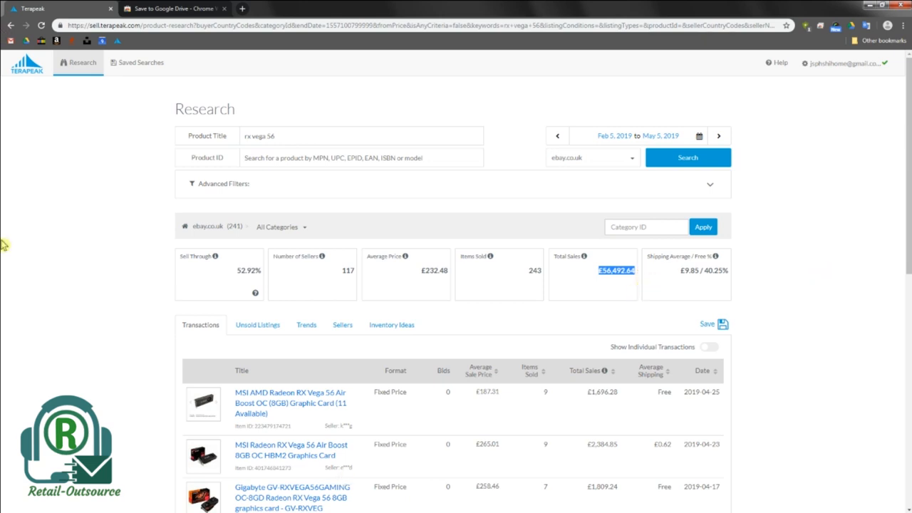
pyautogui.moveTo(809, 179)
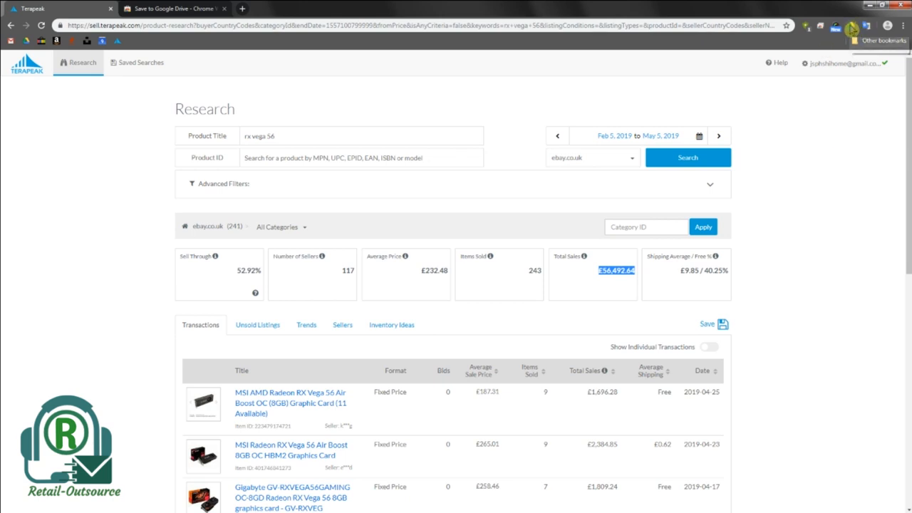
pyautogui.scroll(-3)
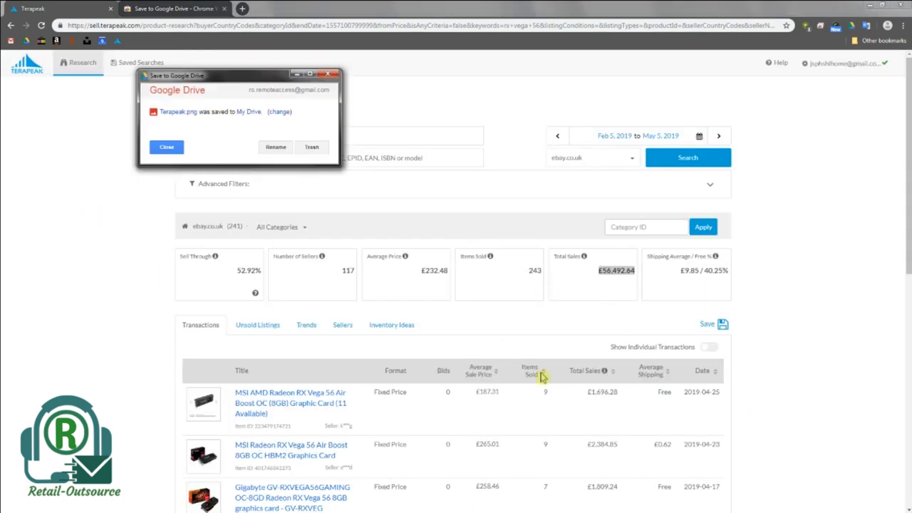
# Capture the full Terapeak page to My Drive as Terapeak.png and dismiss the confirmation.
pyautogui.click(165, 146)
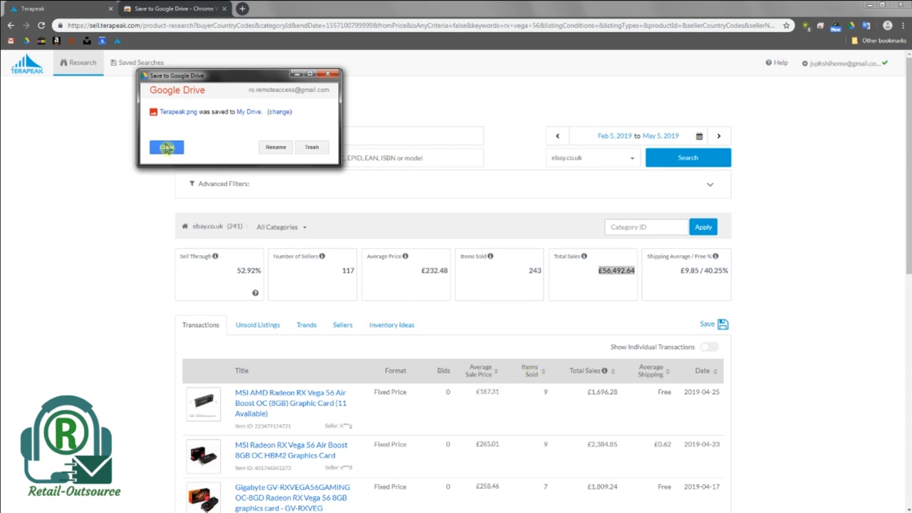
pyautogui.click(166, 147)
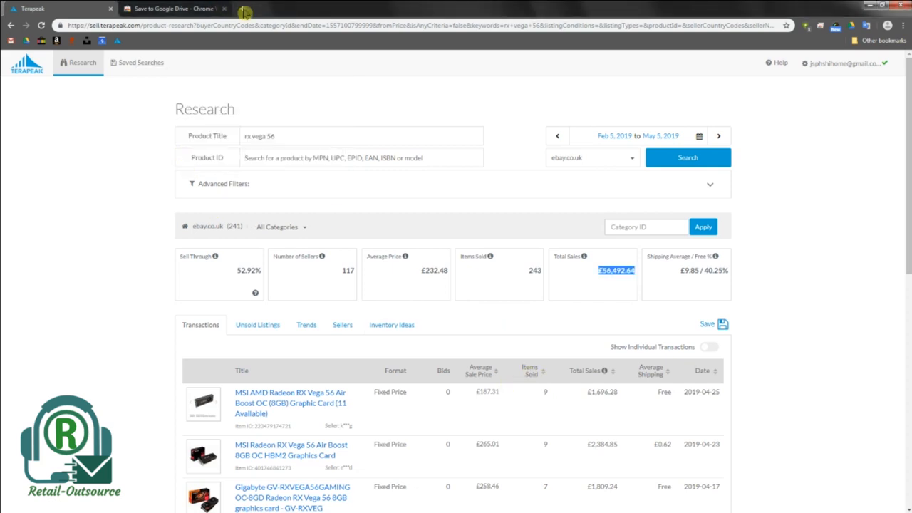
# Open My Drive in a new tab via the Google Drive bookmark.
pyautogui.click(356, 8)
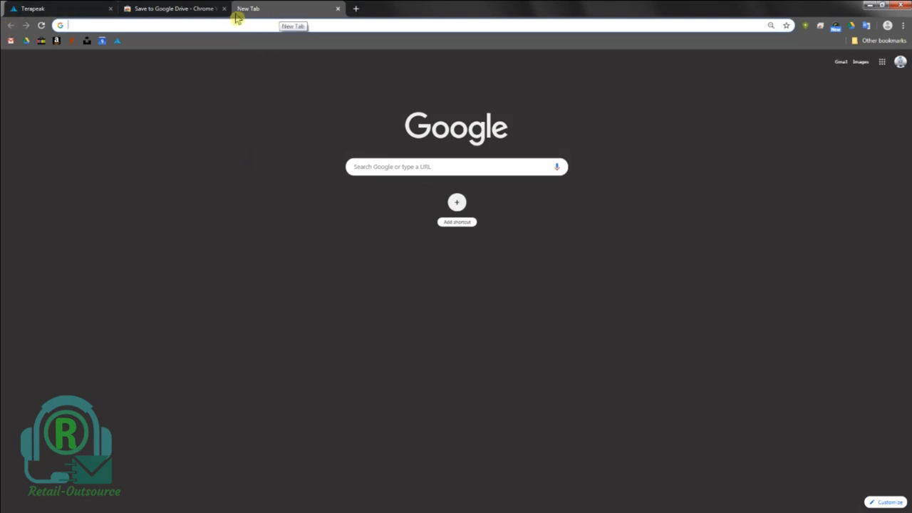
pyautogui.moveTo(27, 43)
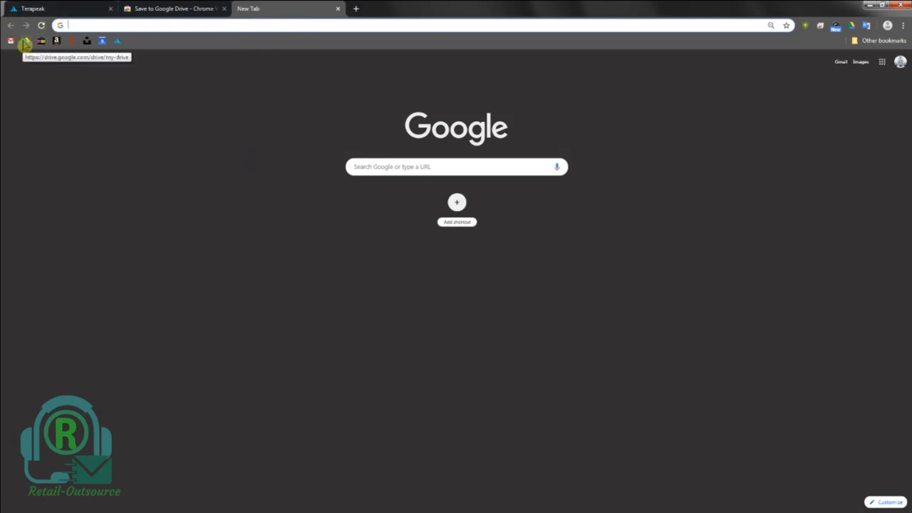
pyautogui.click(26, 43)
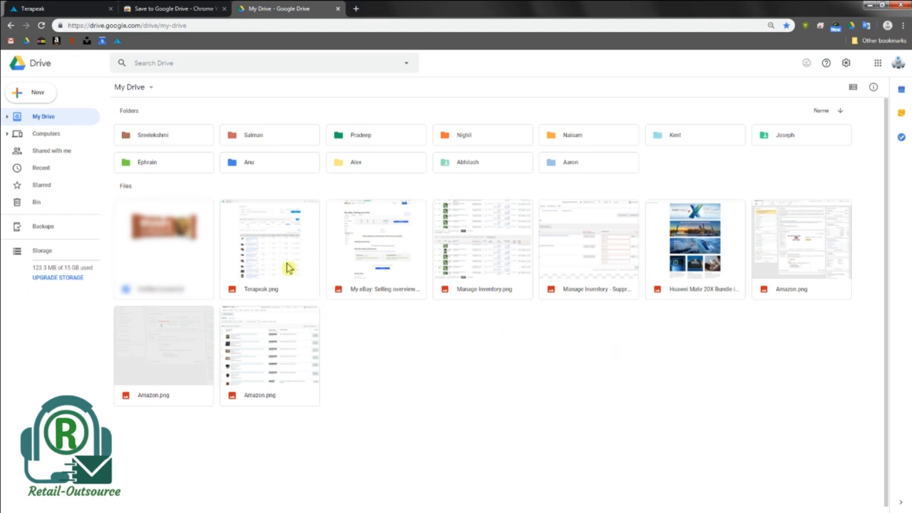
# Preview Terapeak.png zoomed in, then return to My Drive.
pyautogui.click(269, 250)
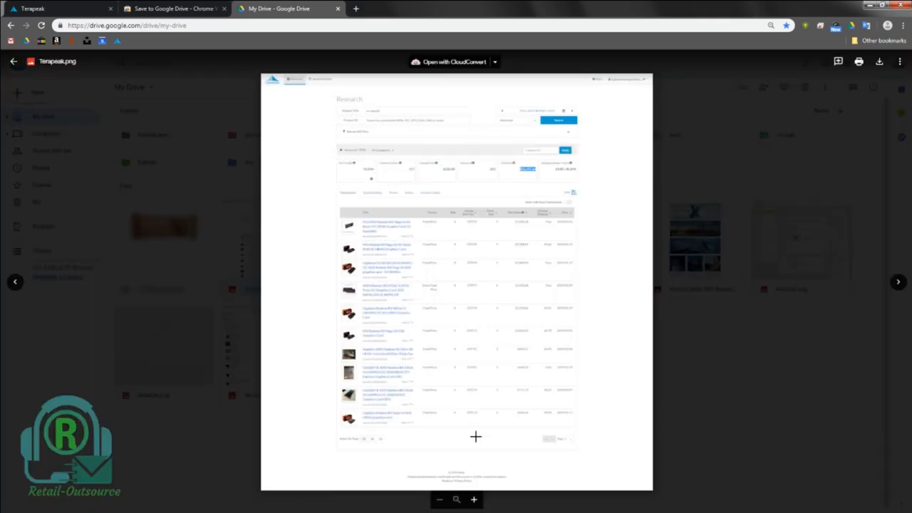
pyautogui.click(473, 498)
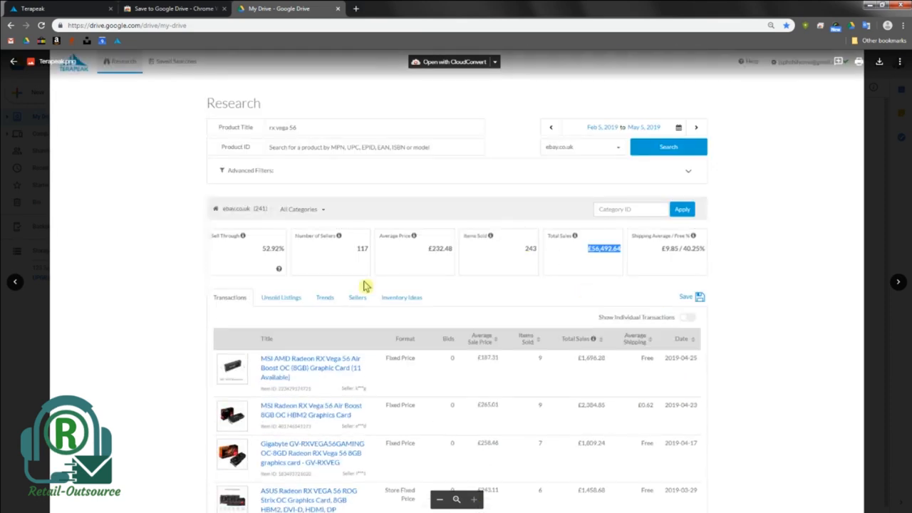
pyautogui.moveTo(843, 302)
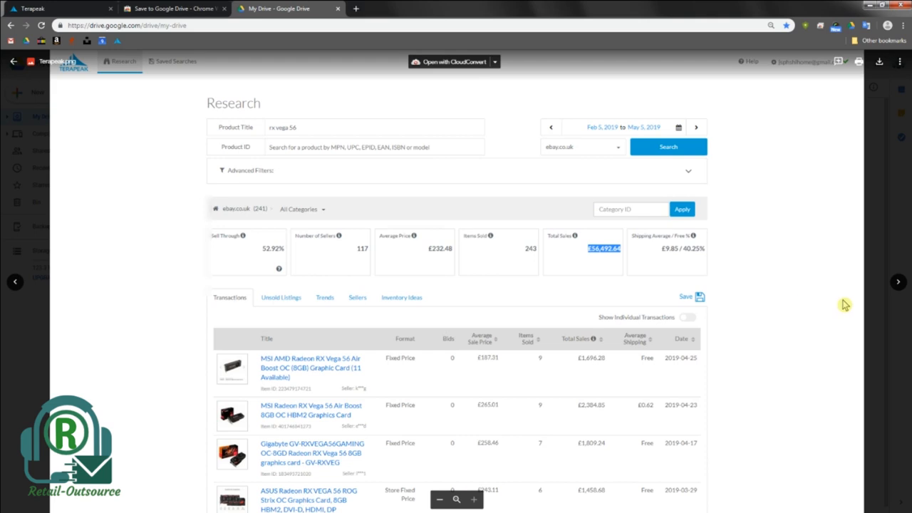
pyautogui.click(287, 16)
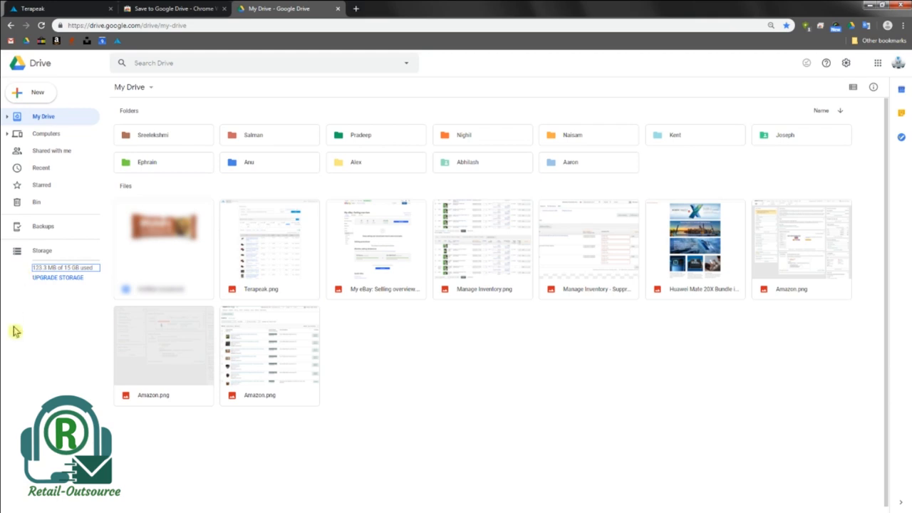
pyautogui.moveTo(657, 399)
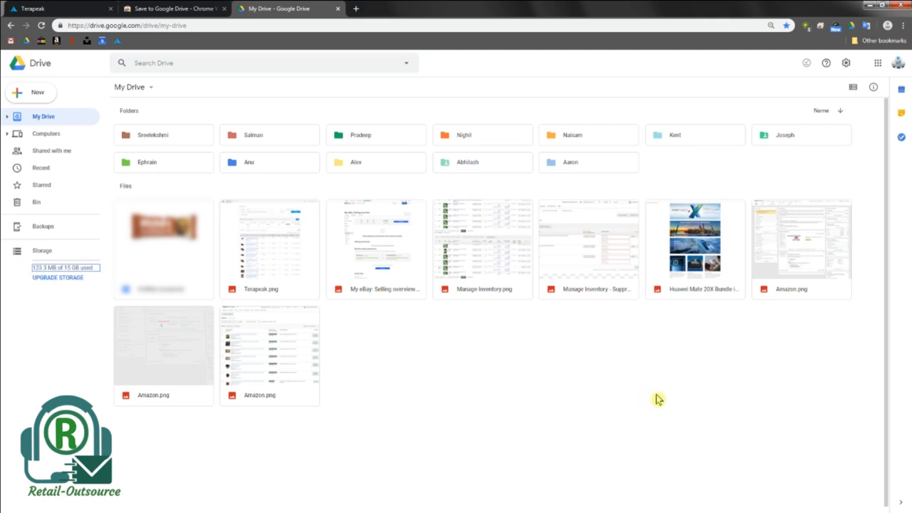
pyautogui.moveTo(635, 264)
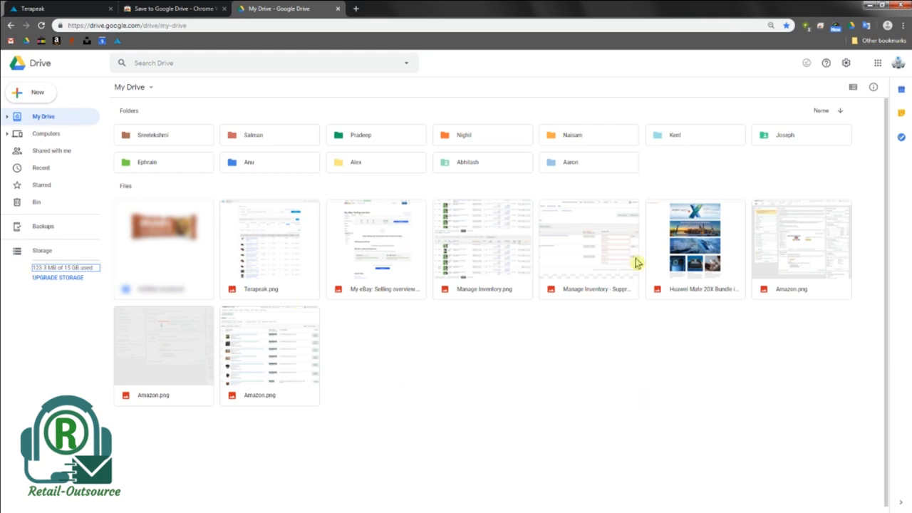